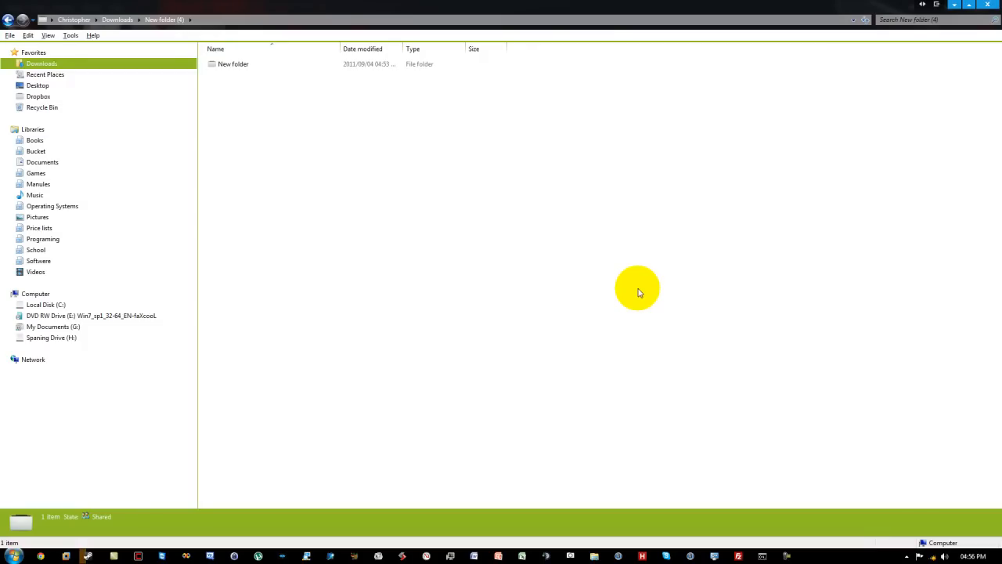
mouse_move(624, 297)
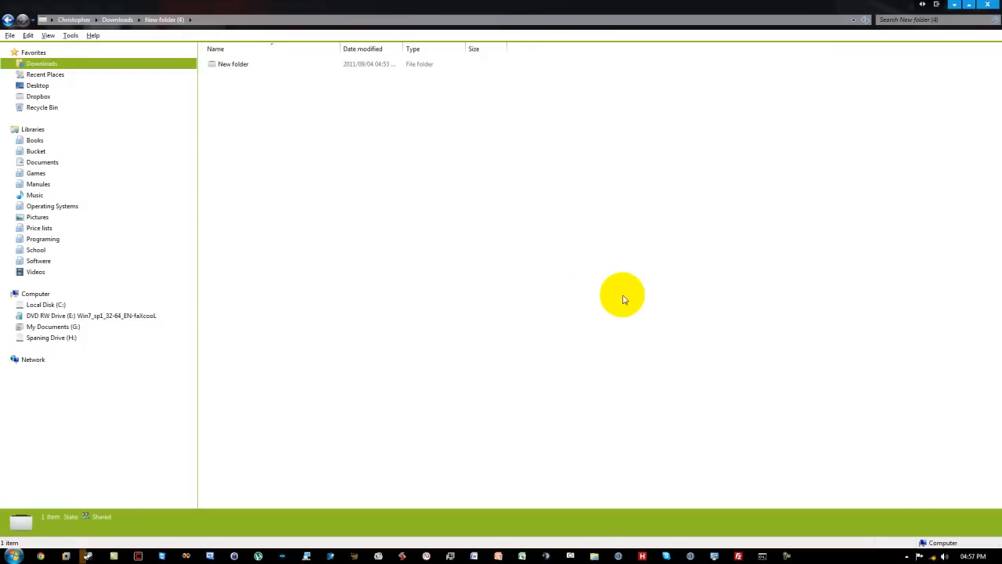
mouse_move(229, 59)
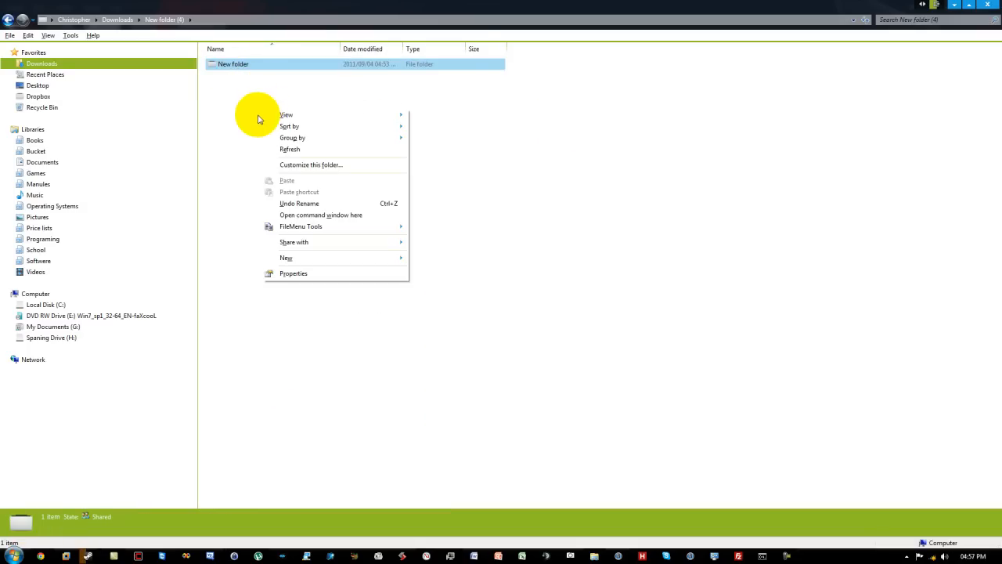
mouse_move(376, 220)
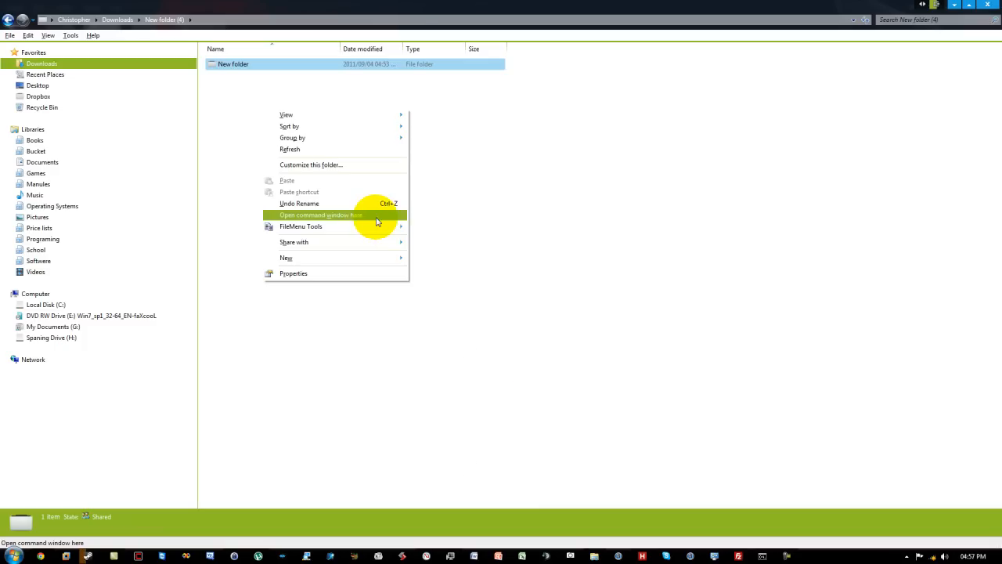
mouse_move(358, 219)
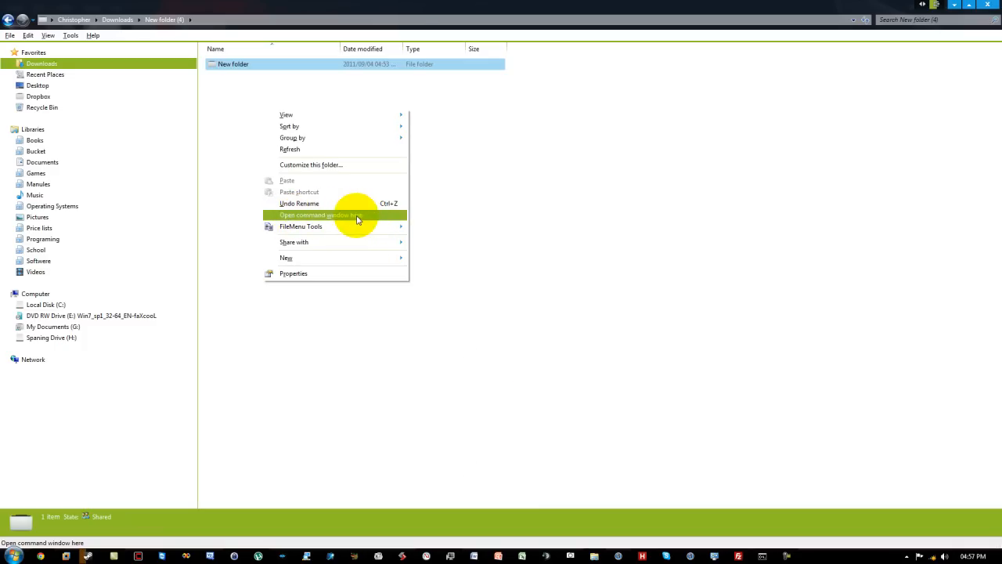
Open a command window in New folder (4) from the Shift+right-click menu.
click(319, 215)
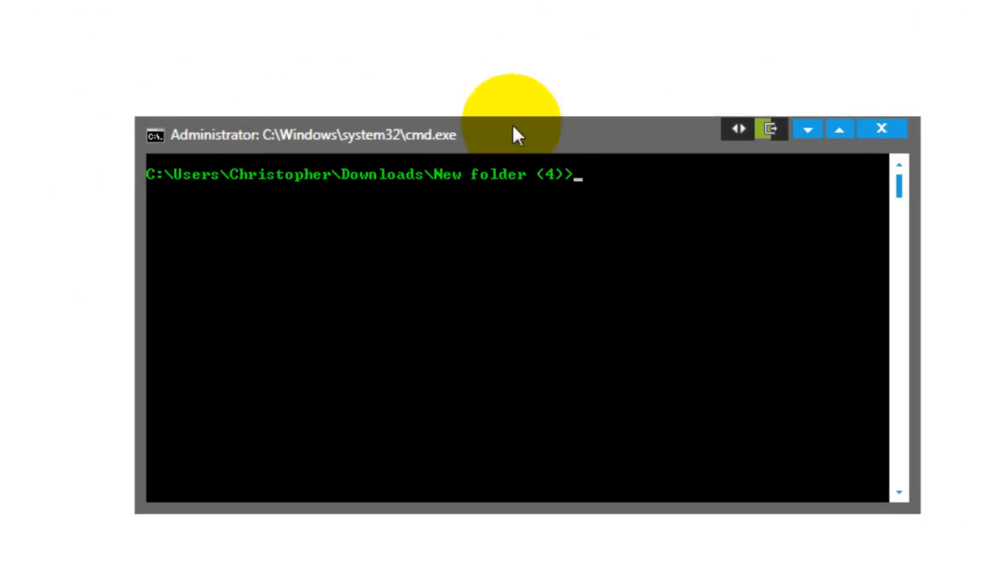
Open a second command window in New folder (4) from its folder context menu.
text(cd)
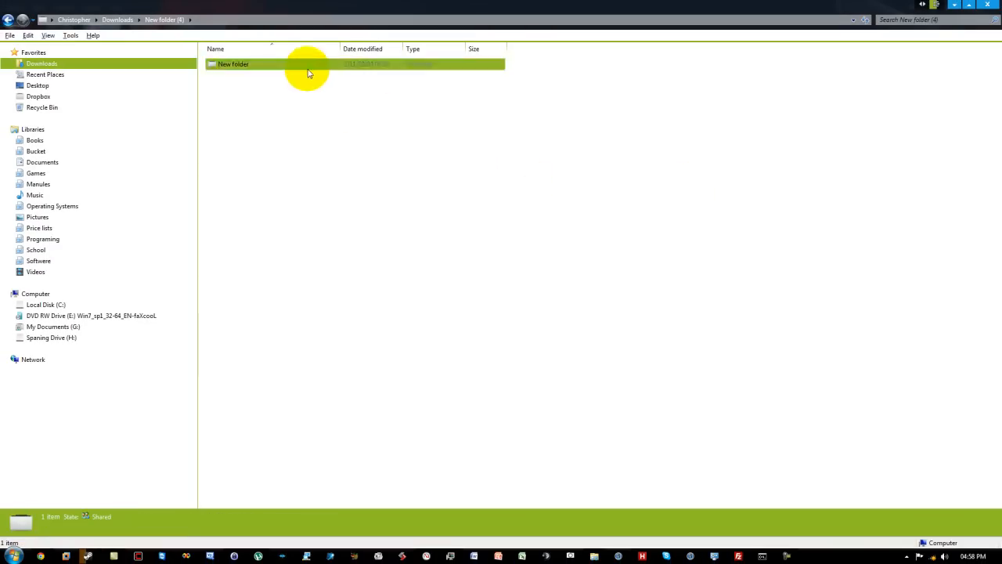
right_click(355, 167)
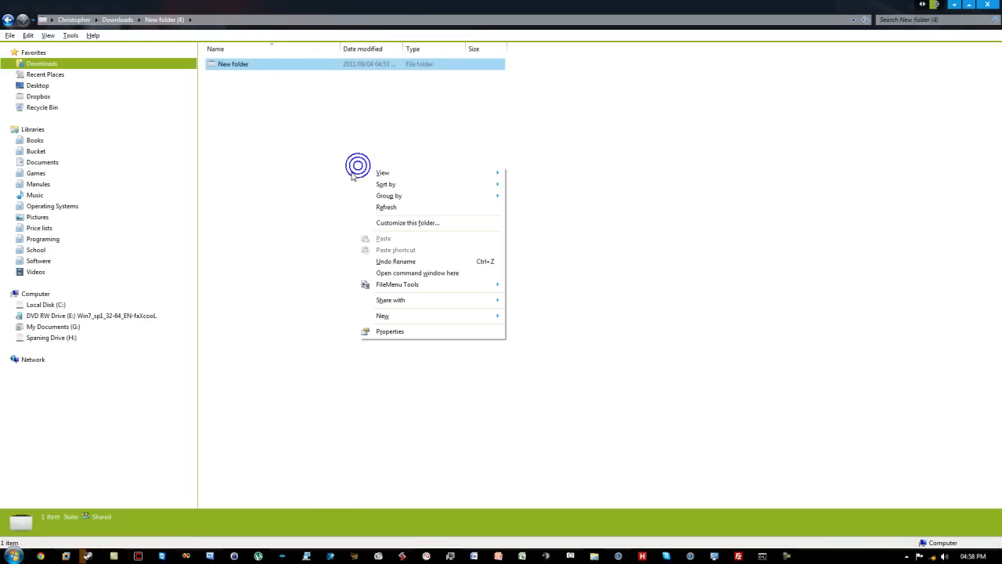
click(418, 272)
text(dir)
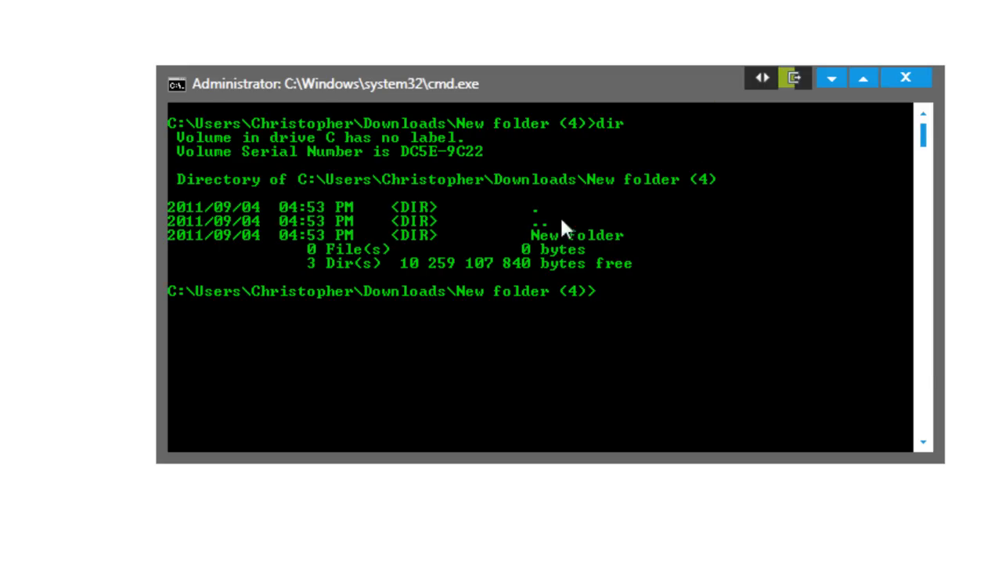
mouse_move(462, 266)
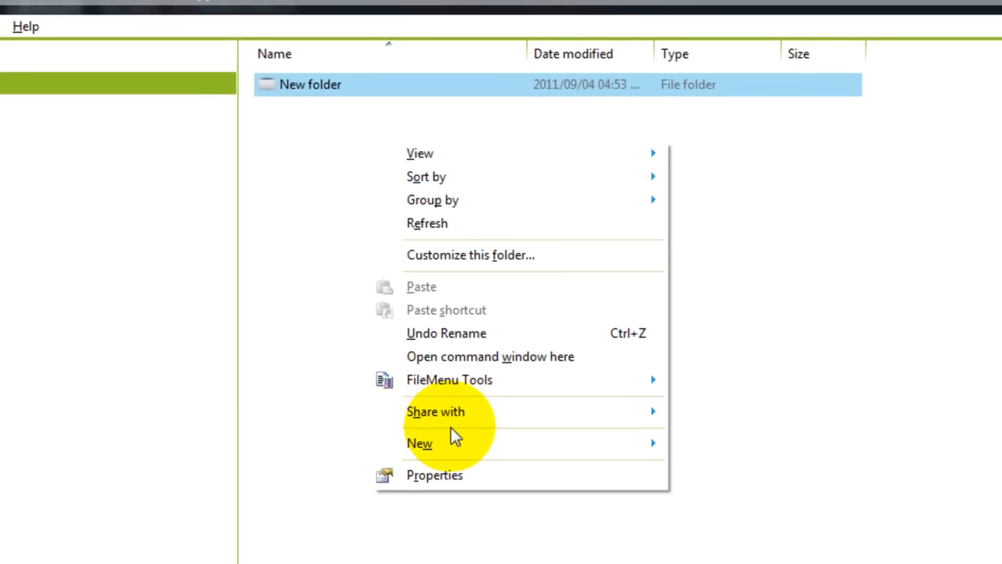
Add a new text document named 'youtube' to New folder (4).
click(419, 443)
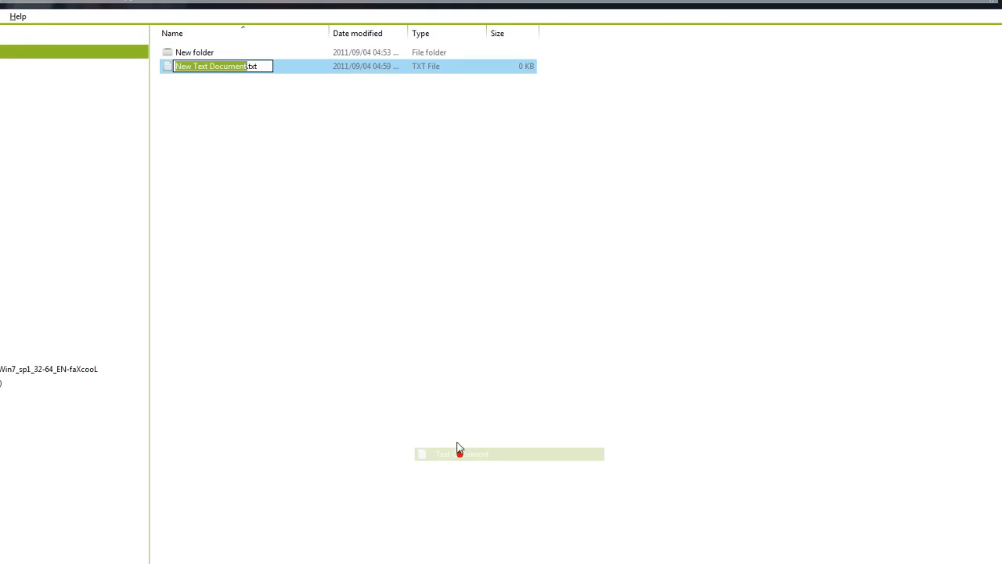
text(youtu)
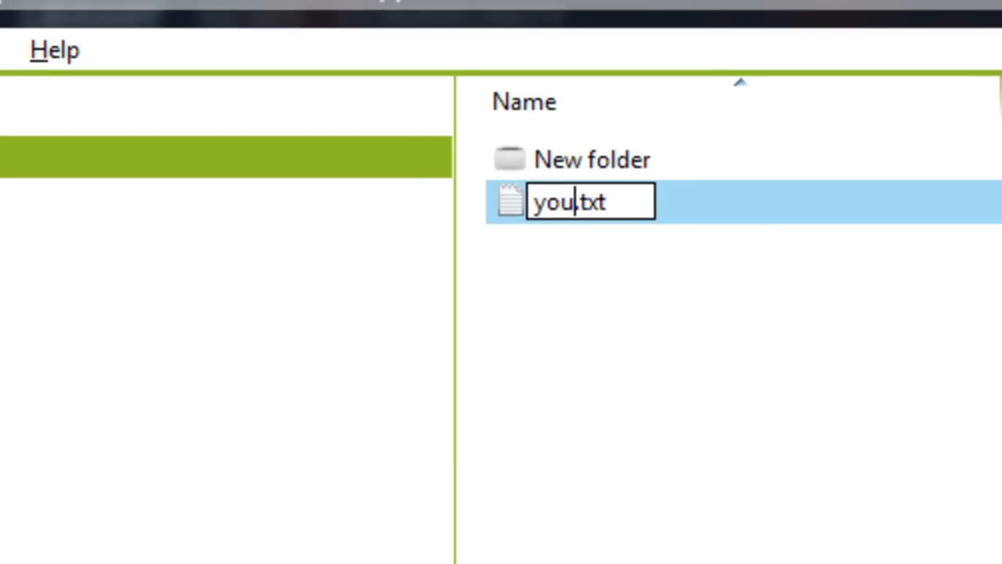
text(tube)
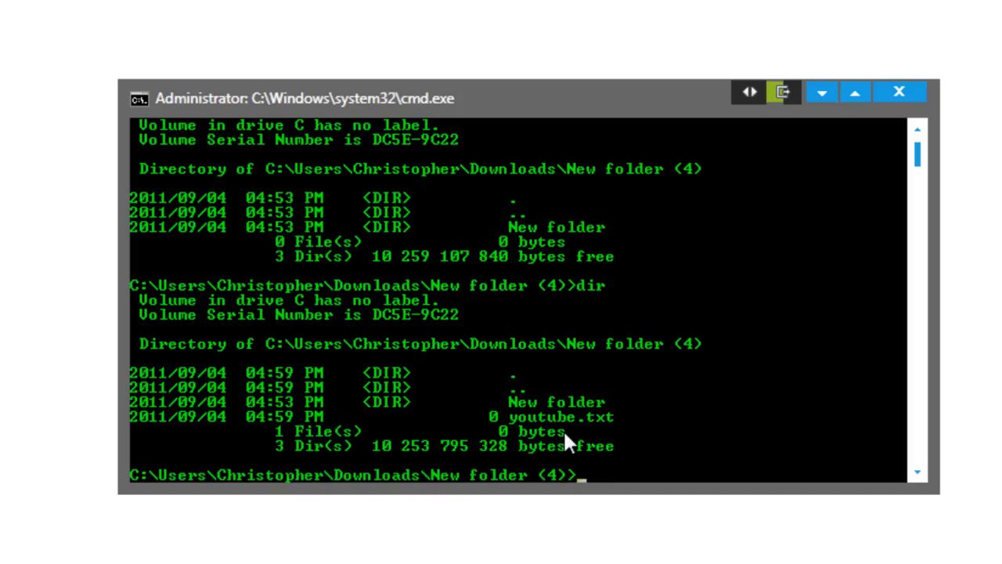
mouse_move(566, 437)
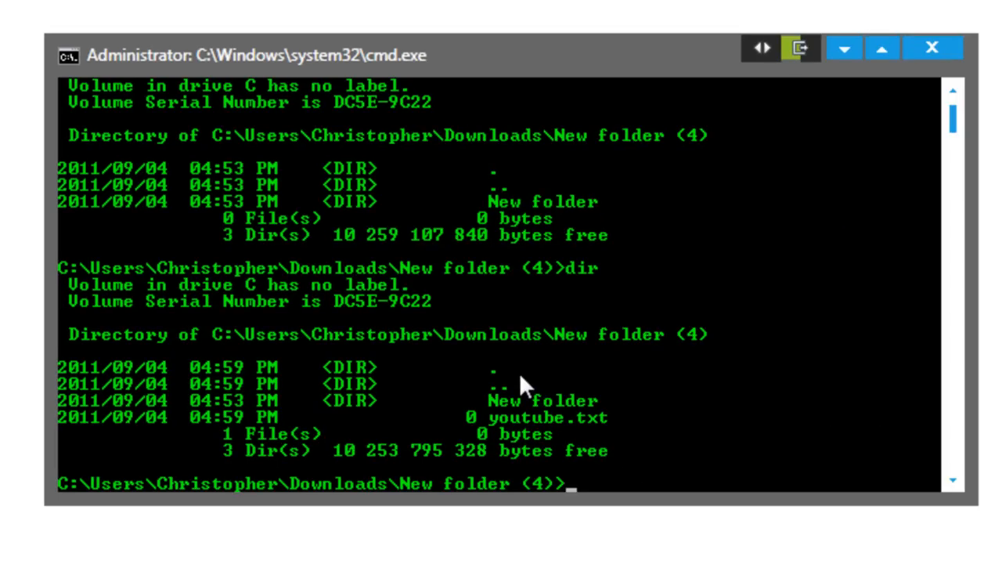
mouse_move(429, 159)
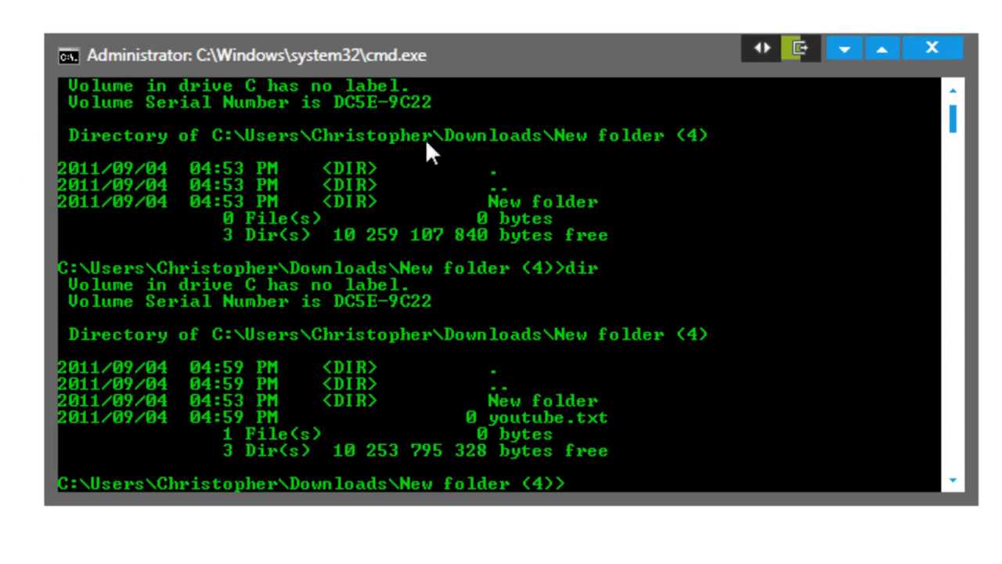